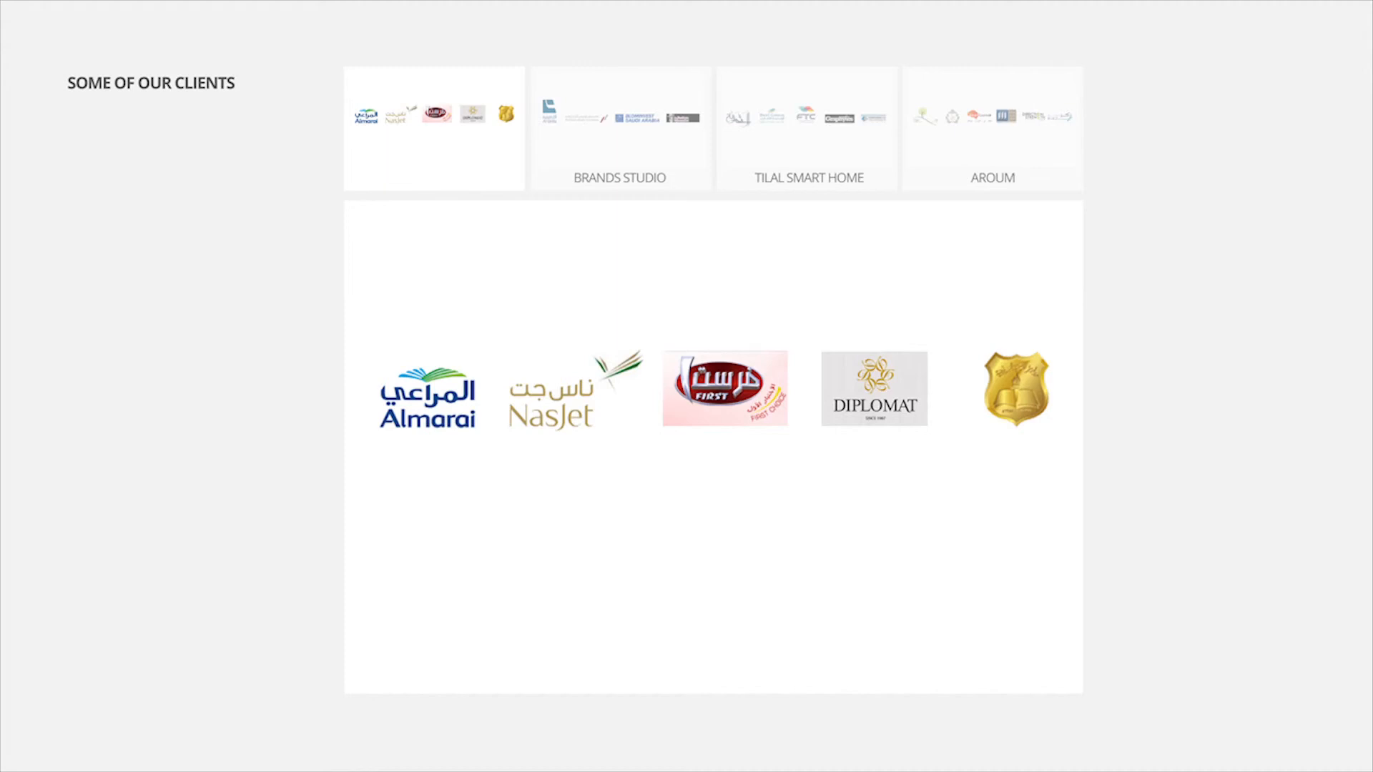
# Switch from the BRANDS STUDIO tab to the TILAL SMART HOME client logos, like FTC and Graphytes.
pyautogui.click(620, 128)
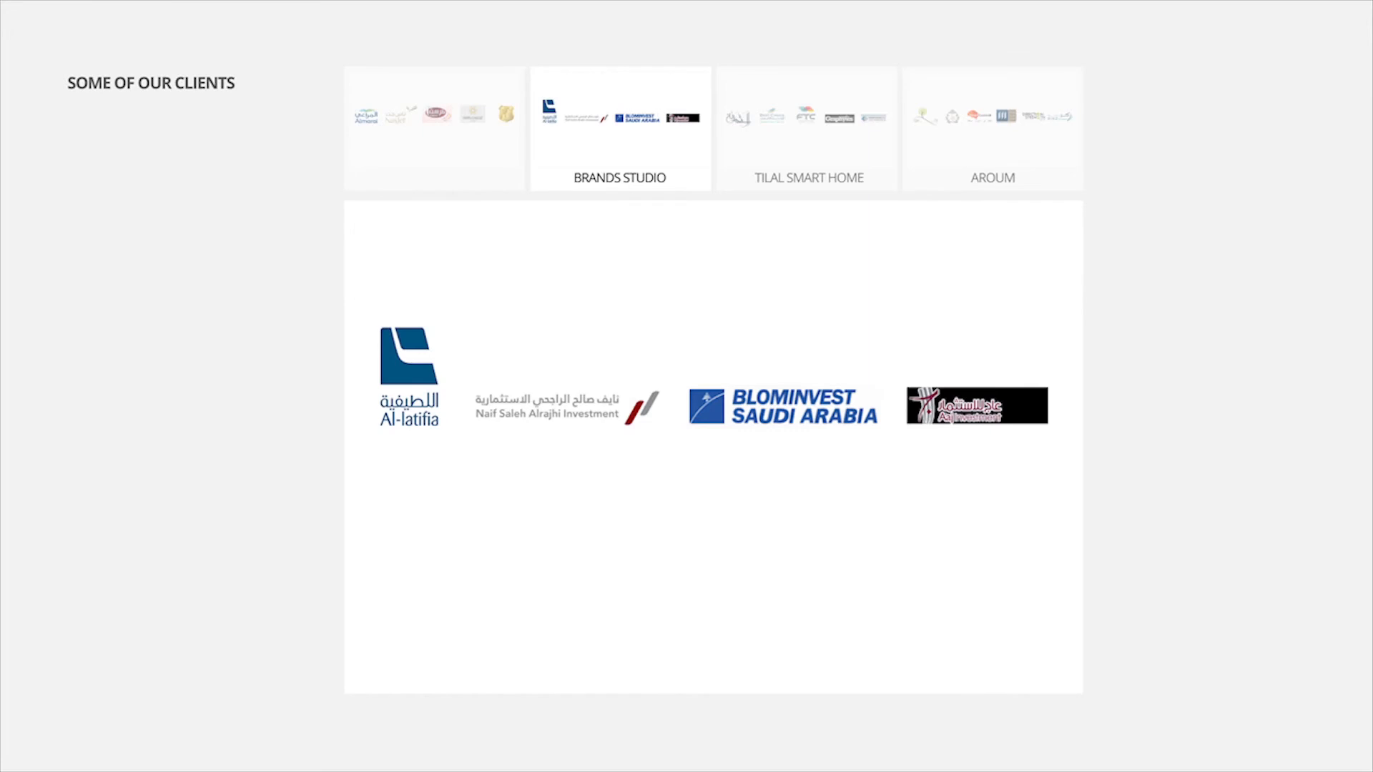
pyautogui.click(806, 129)
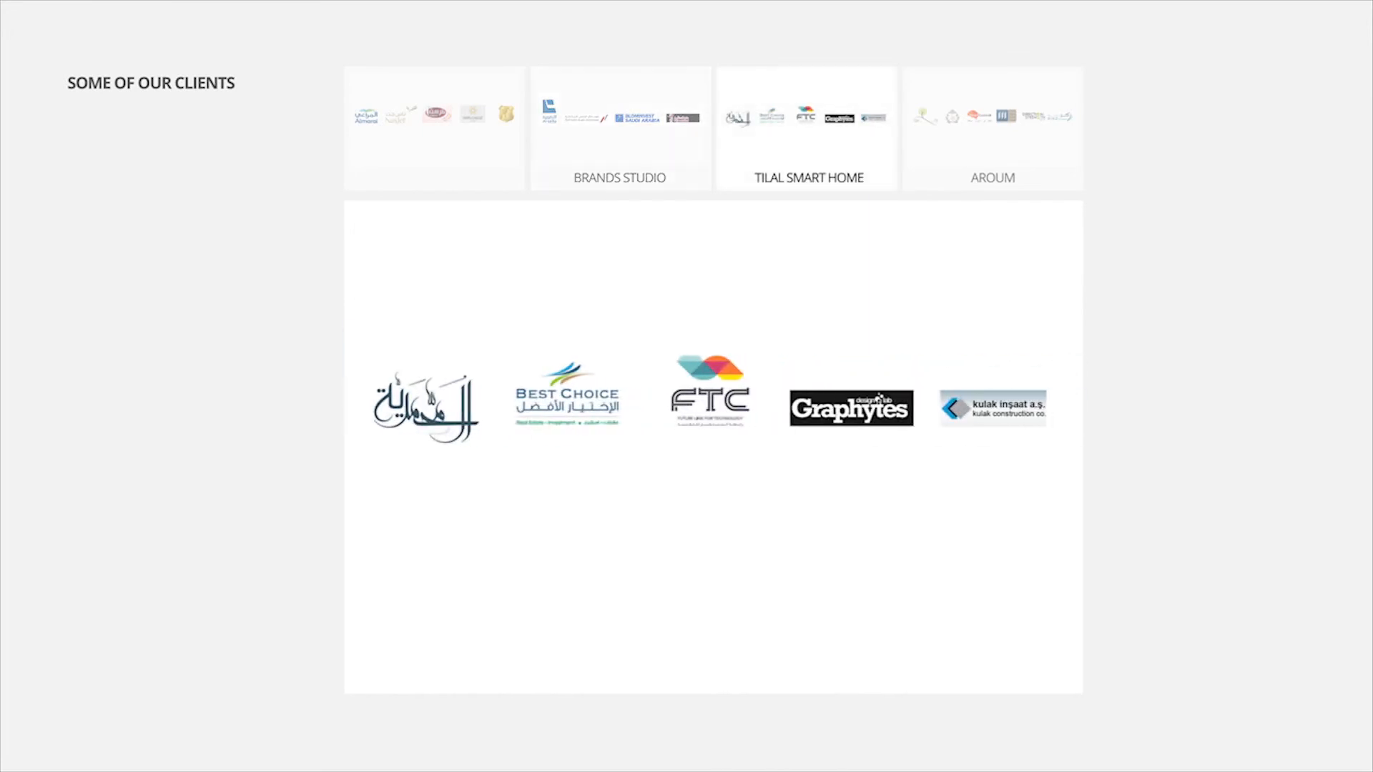